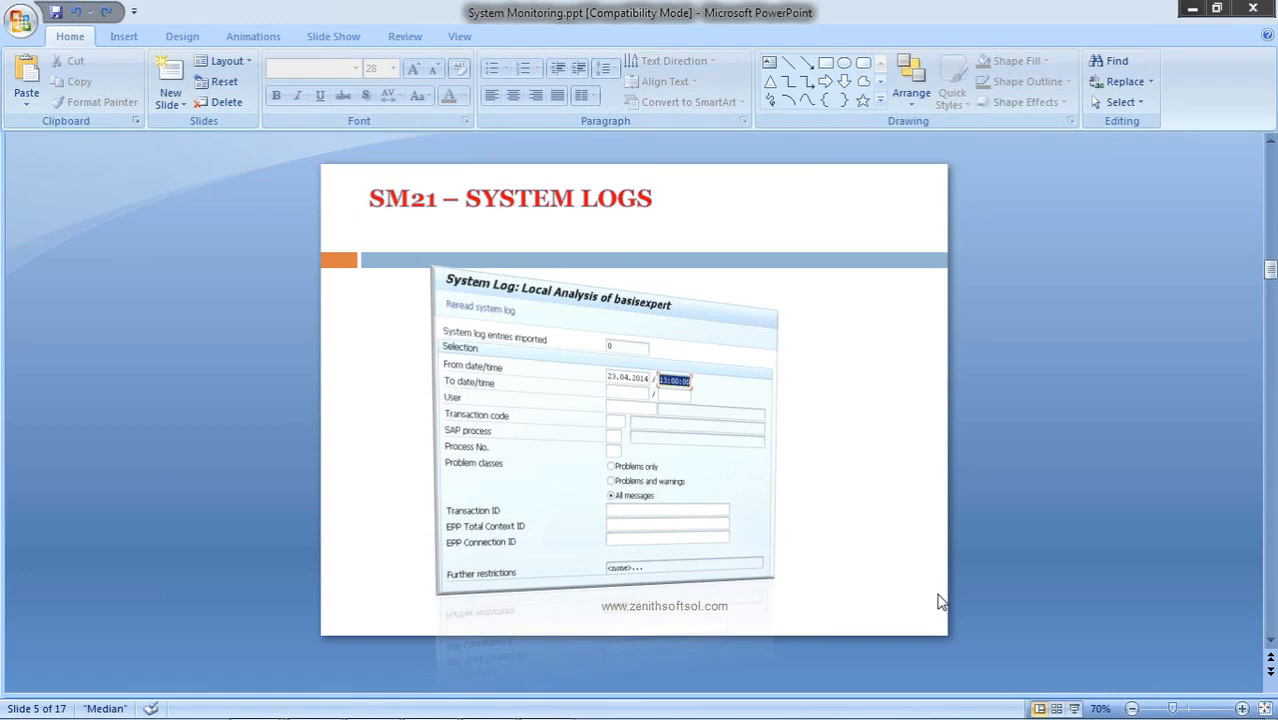
mouse_move(862, 668)
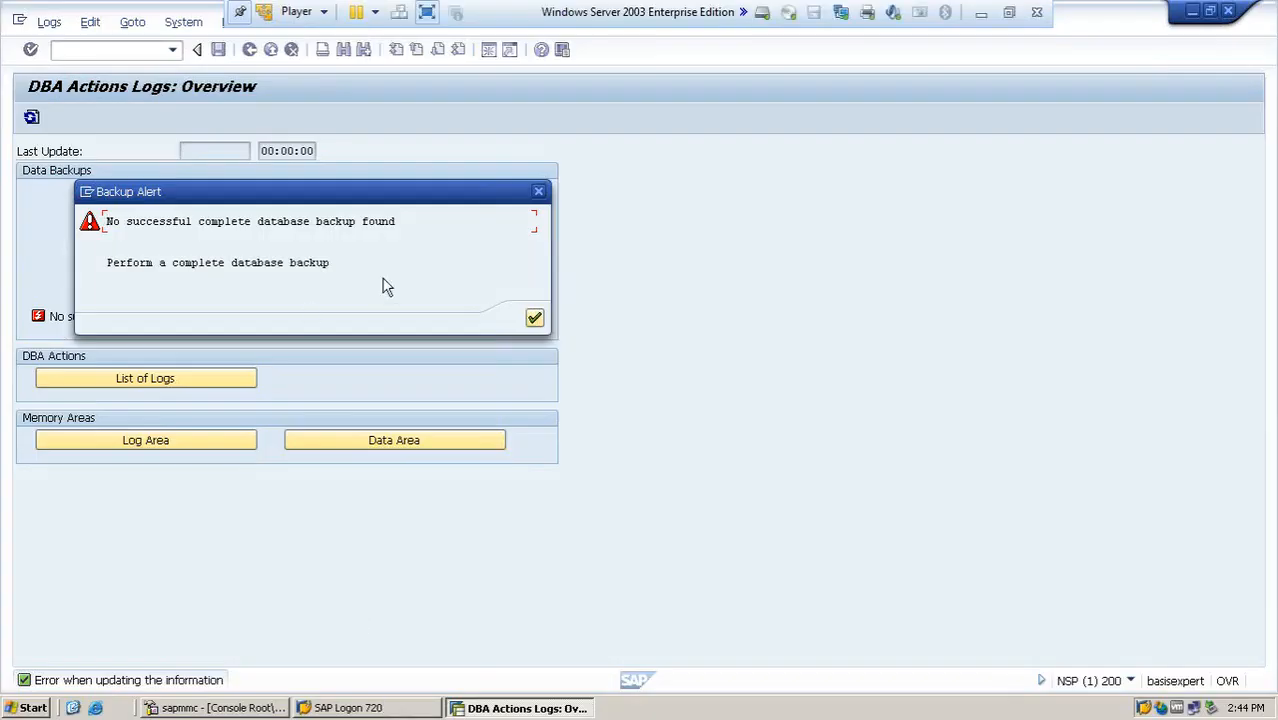
Step: Enter transaction code SM21 in the Easy Access command field
left_click(534, 318)
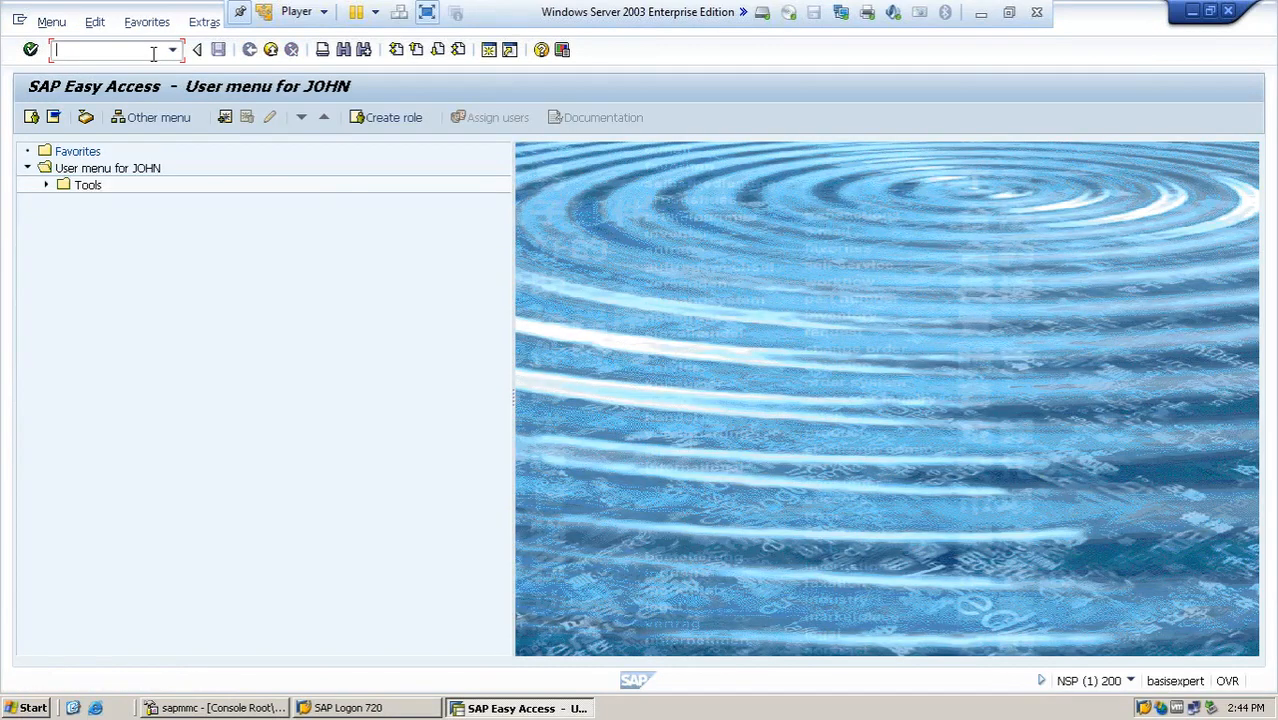
type("sm")
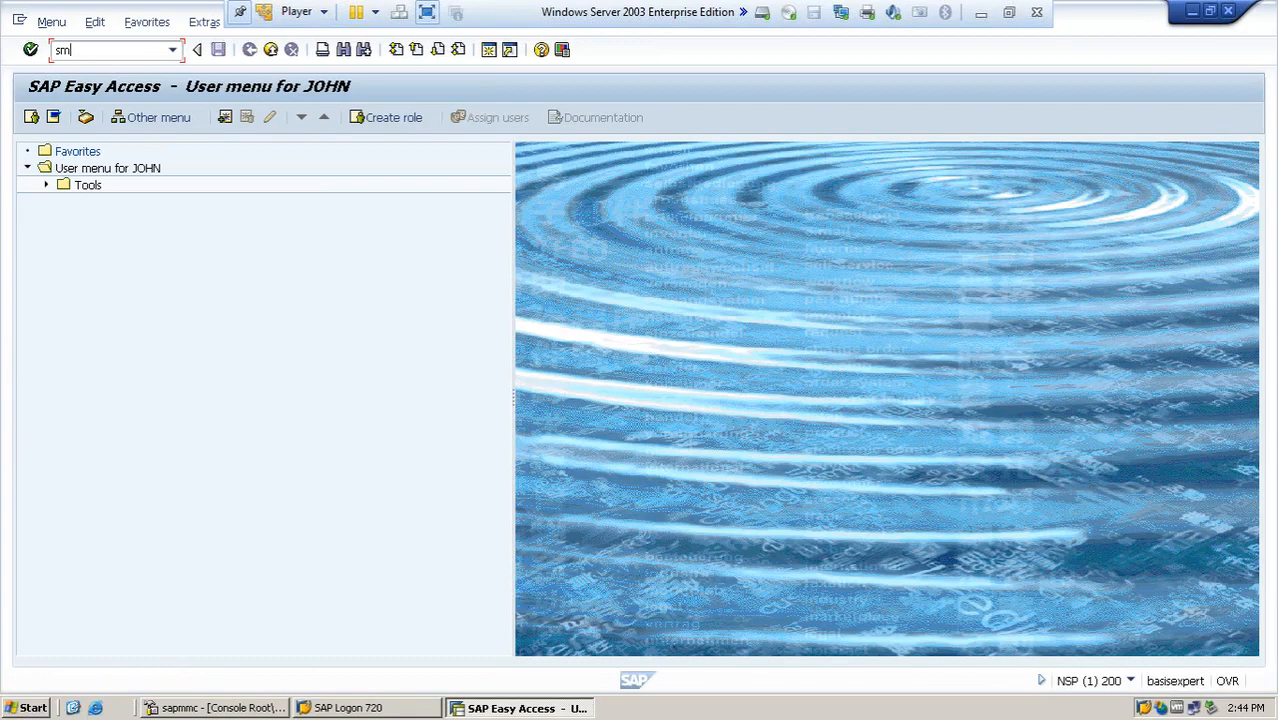
type("SM21")
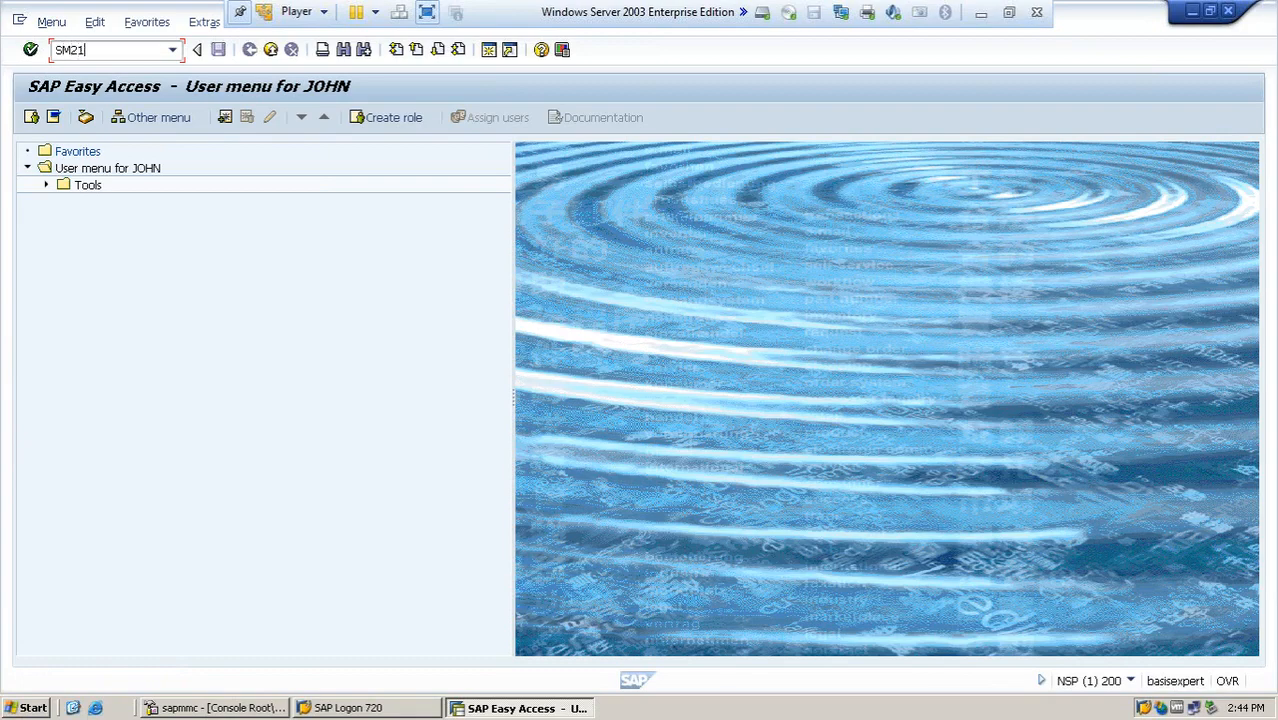
Step: Run SM21 and set the log start to 22.04.2014 at 13:00:00
key("Enter")
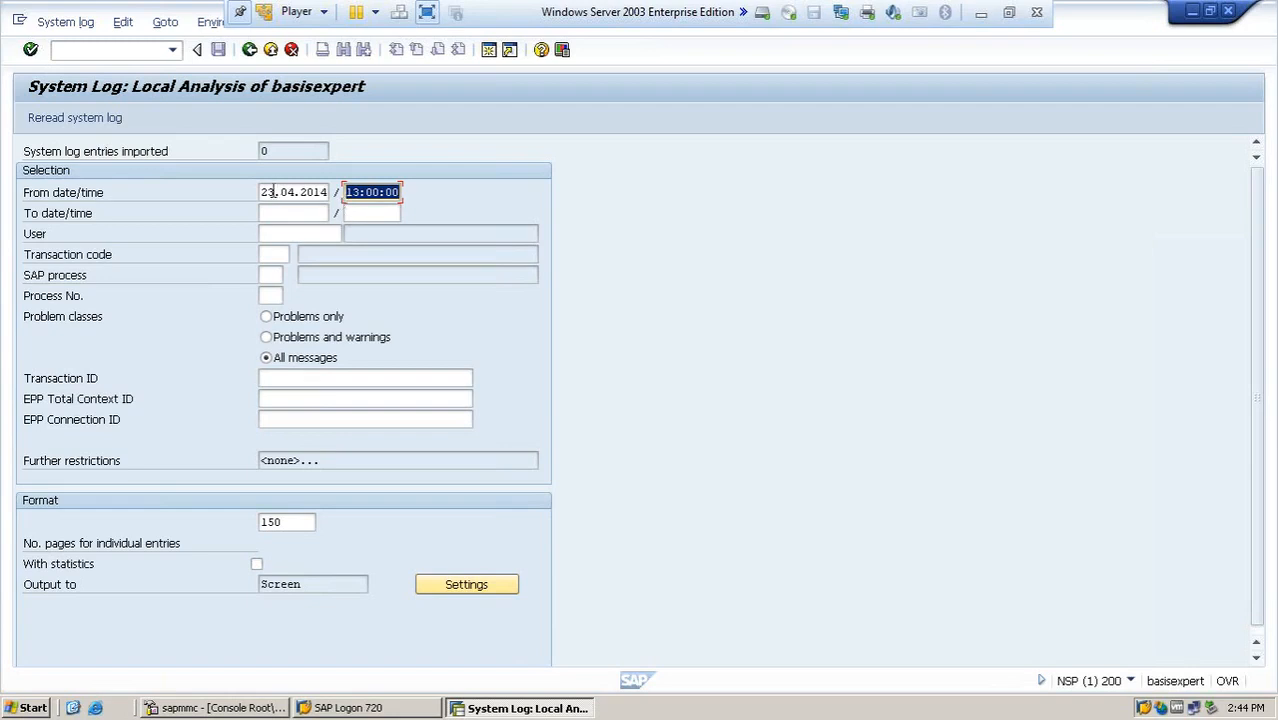
left_click(293, 192)
type("2")
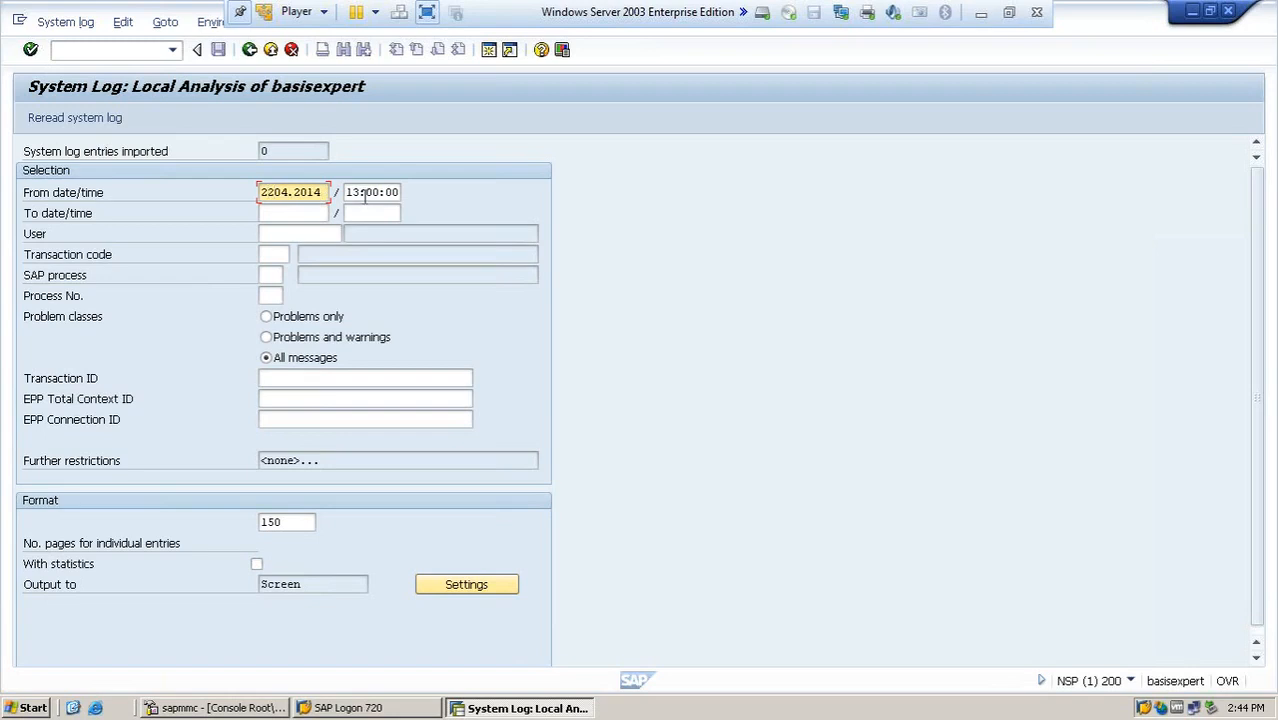
key("Insert")
type(".")
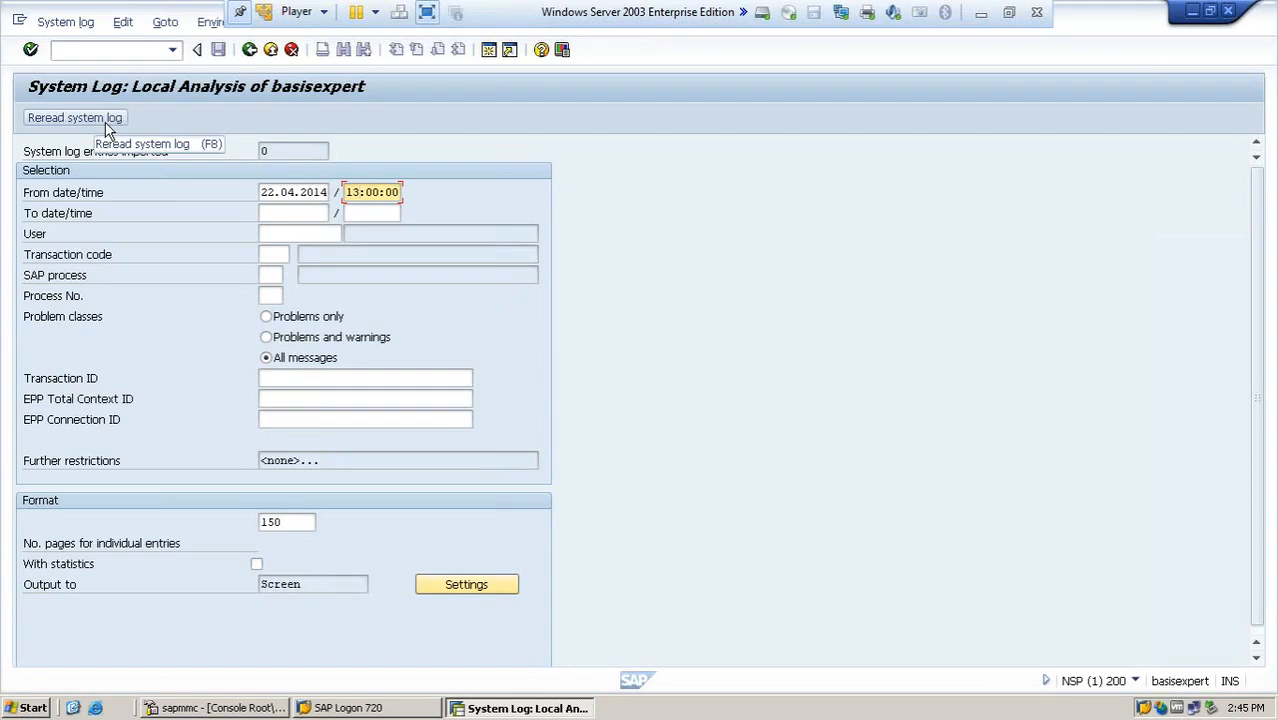
Step: Reread the system log from 22.04.2014 13:00 and scroll through the entries
left_click(74, 117)
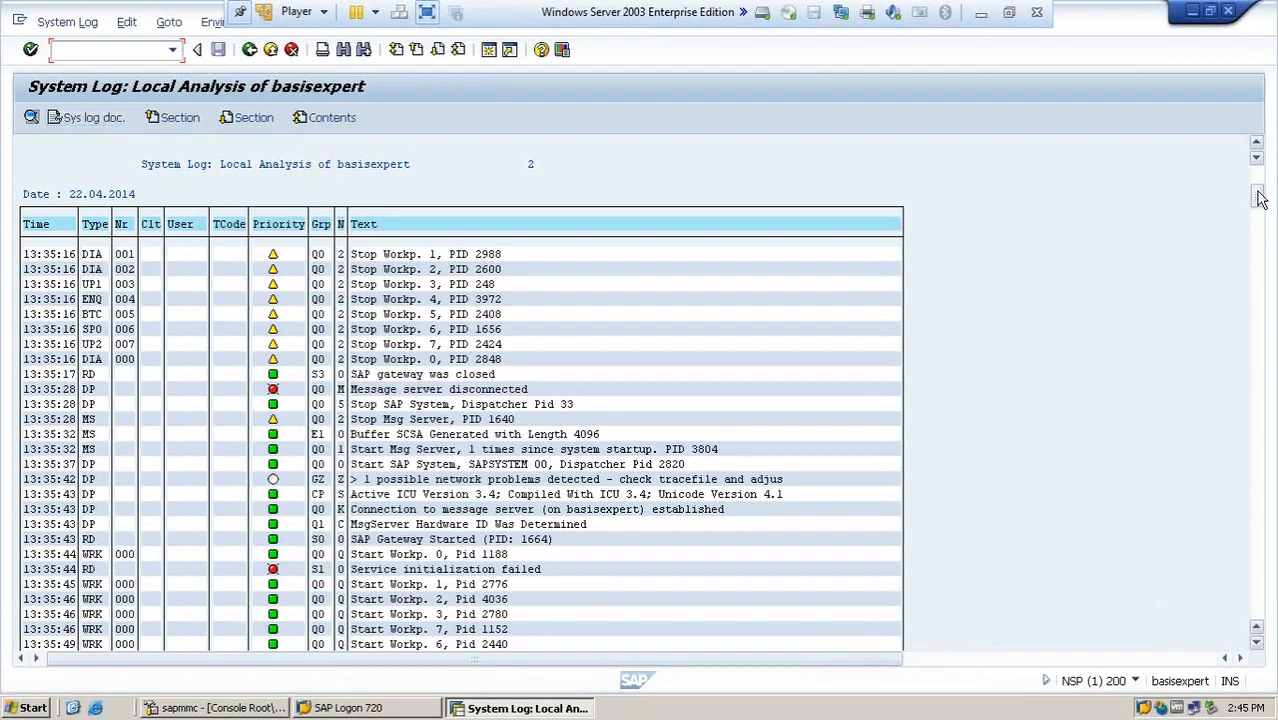
scroll("down", 3)
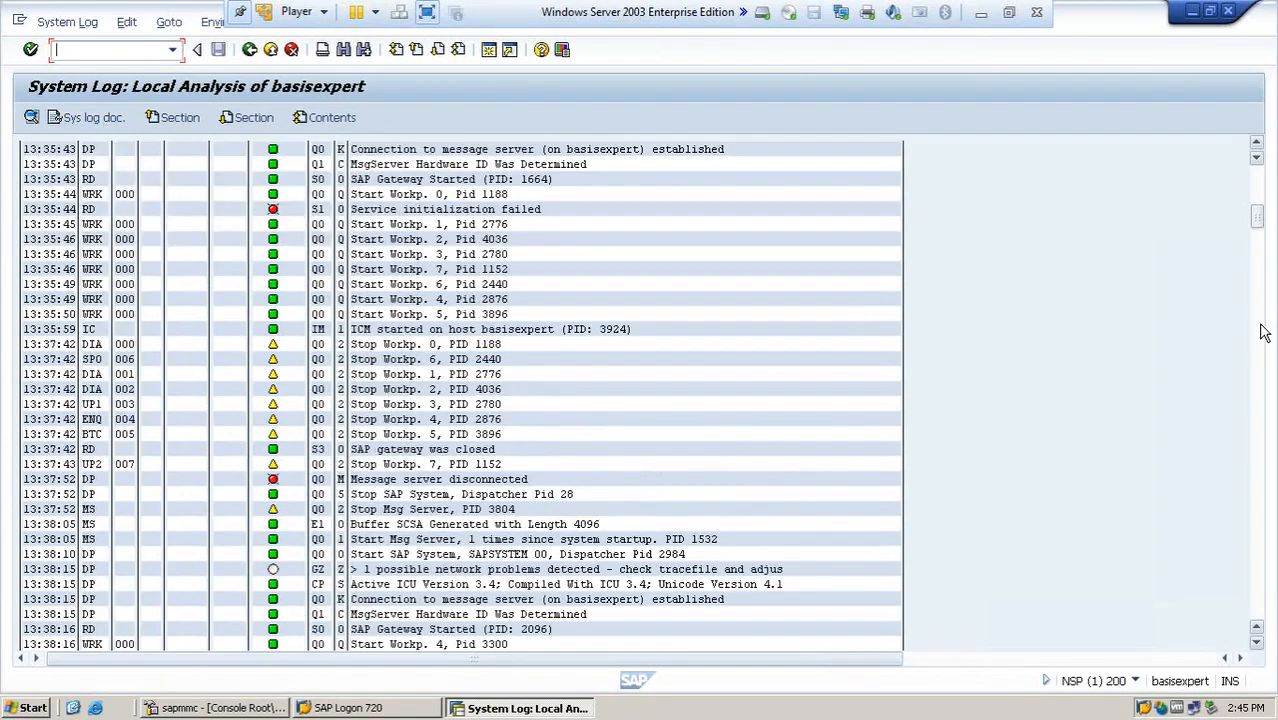
scroll("down", 3)
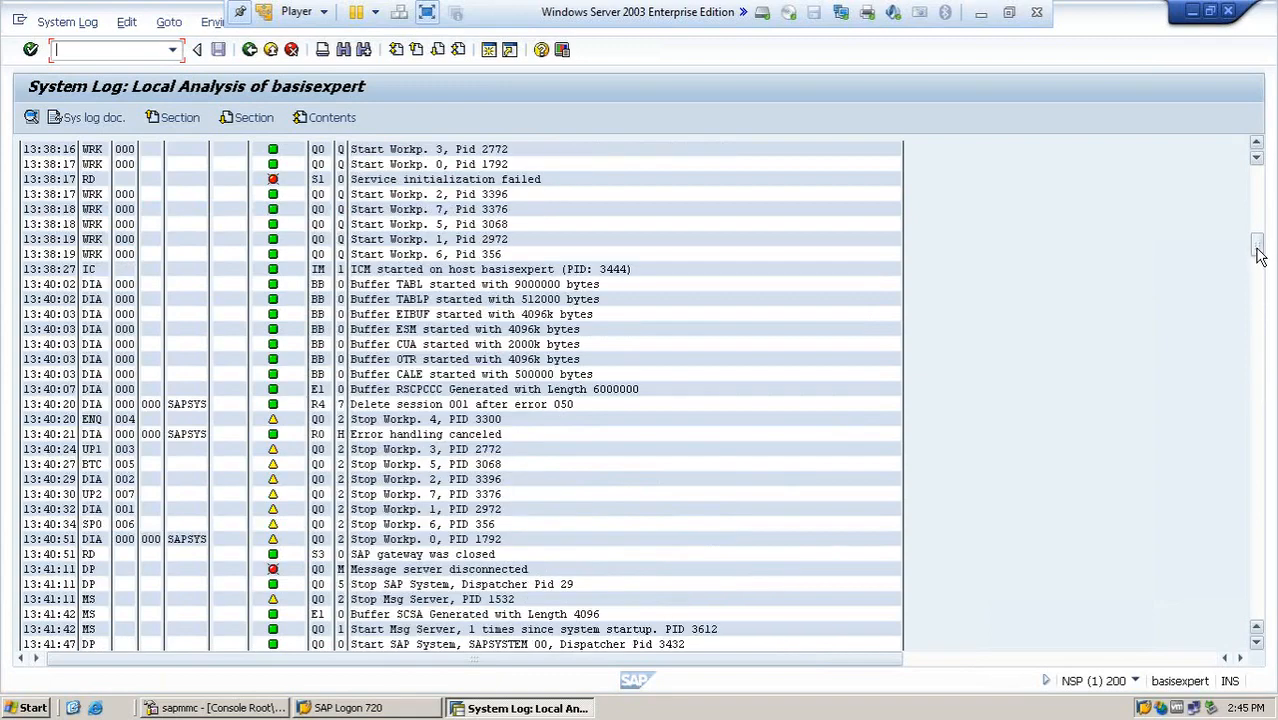
scroll("down", 3)
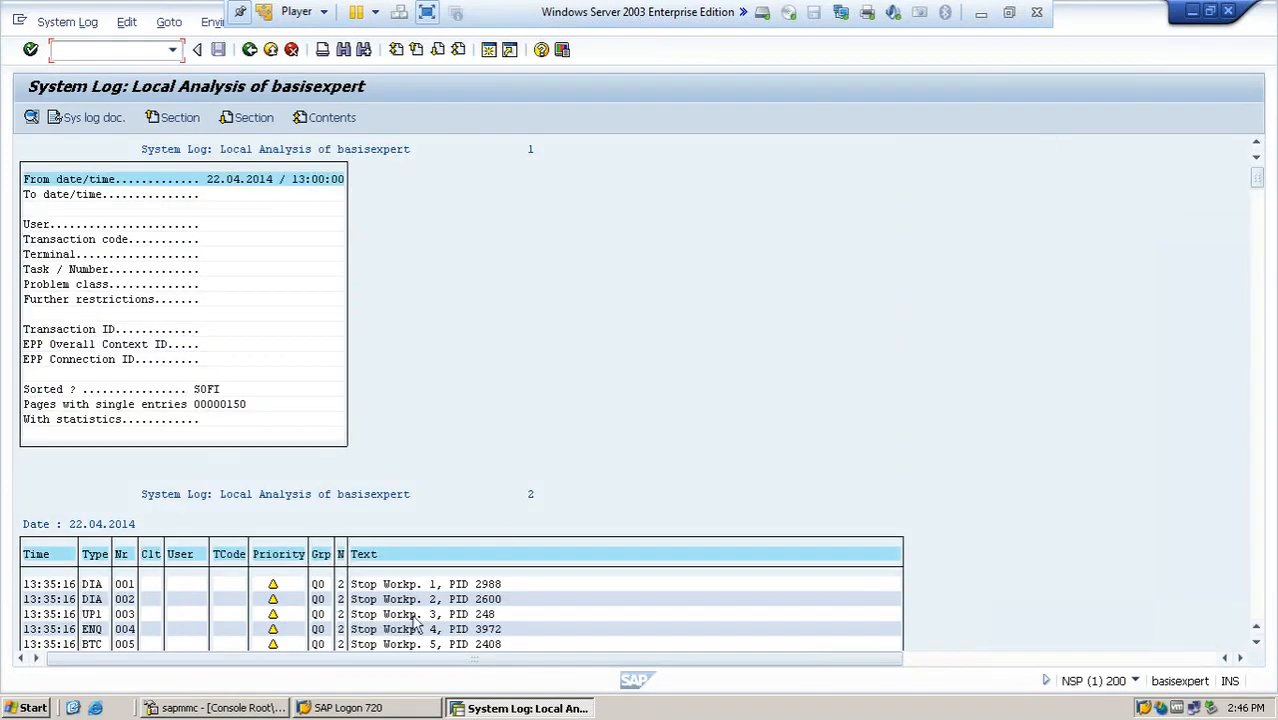
mouse_move(1251, 565)
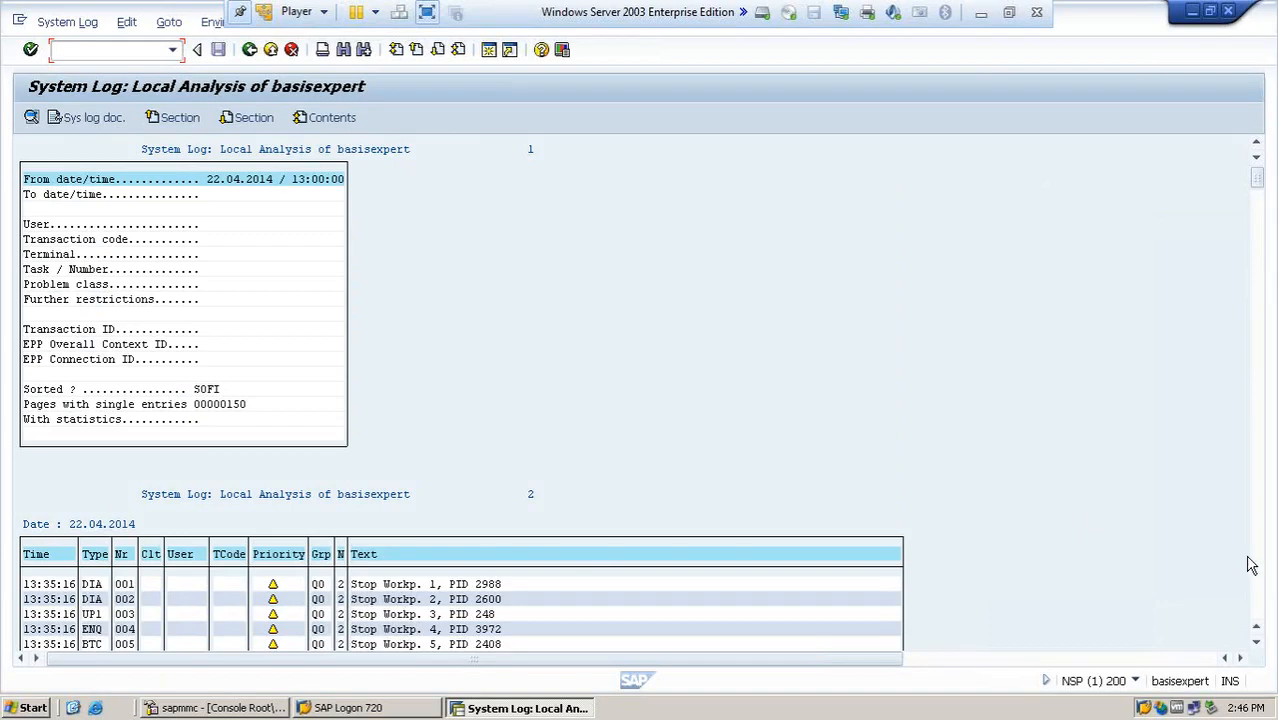
scroll("down", 3)
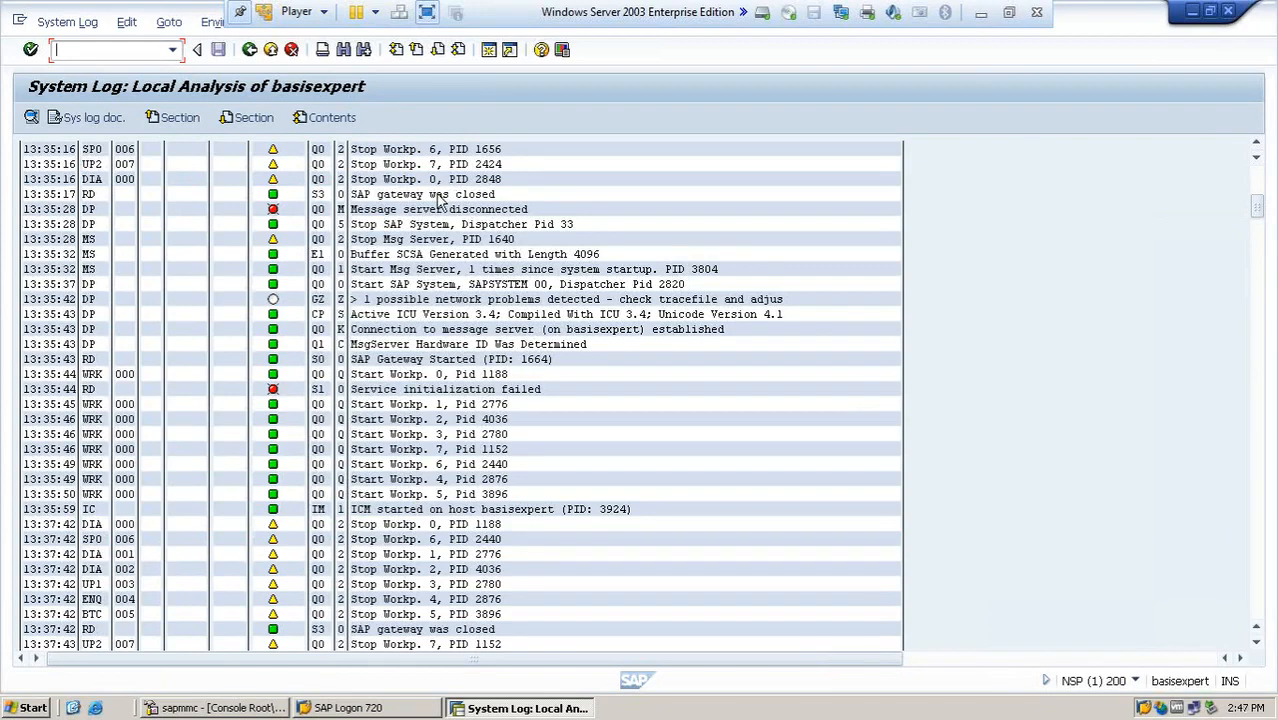
Step: Open the detail view of the 13:35:17 'SAP gateway was closed' entry
double_click(420, 194)
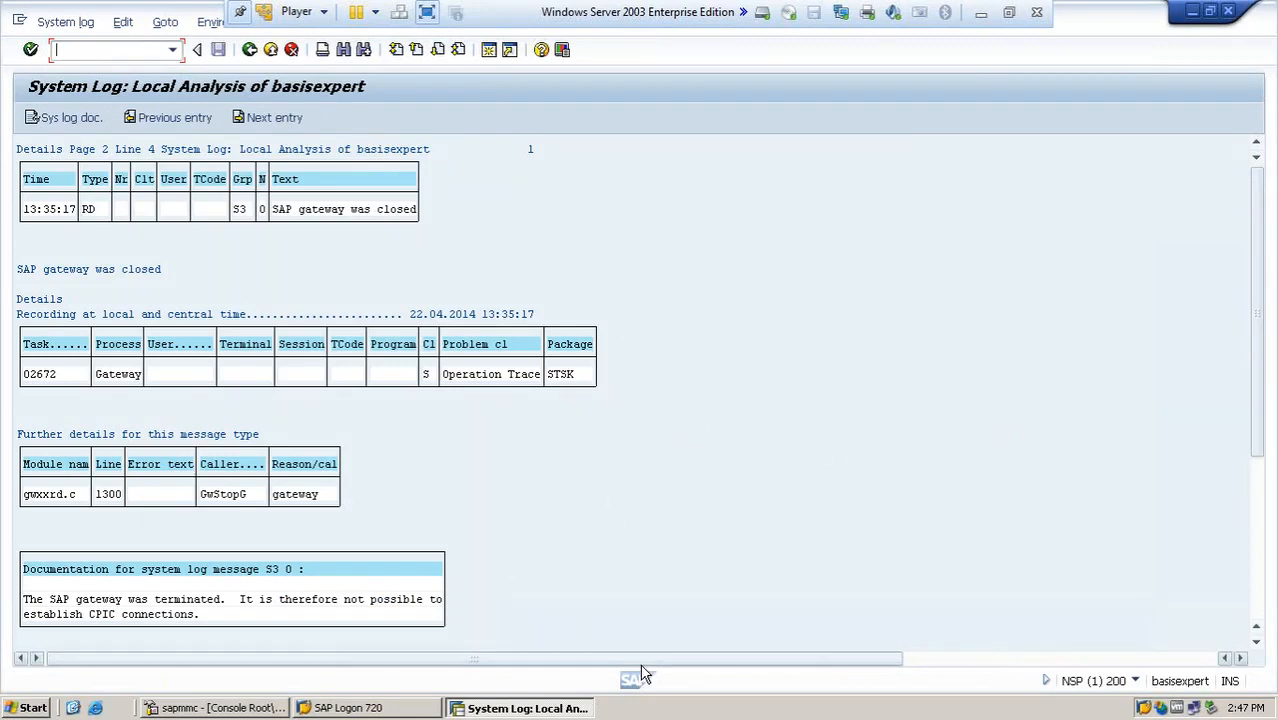
mouse_move(1201, 416)
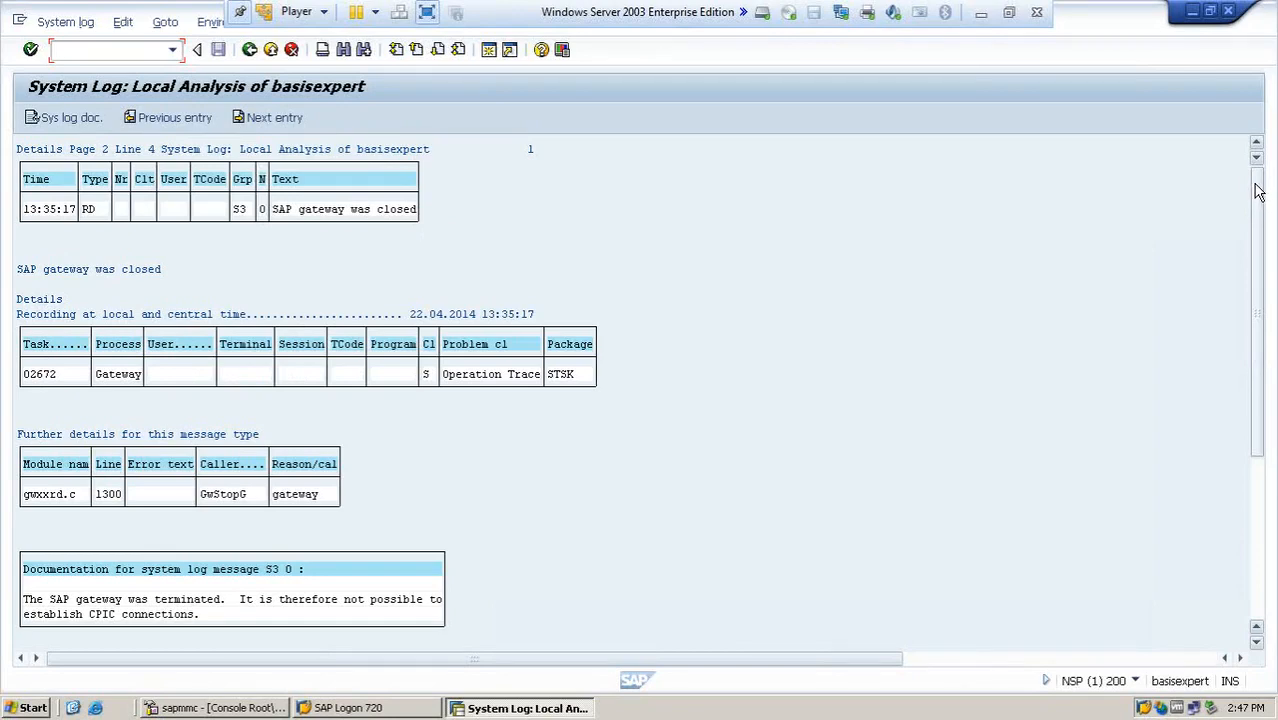
left_click(110, 50)
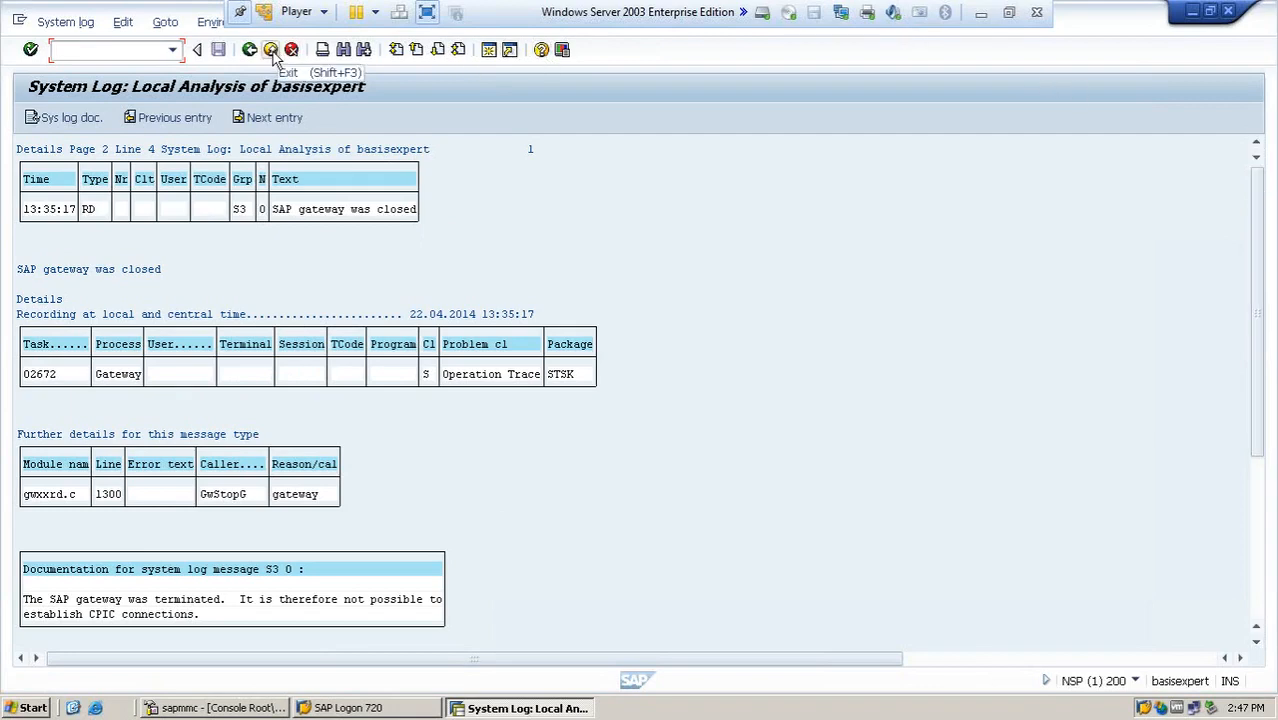
Step: Go back from the entry details to the system log list
left_click(270, 49)
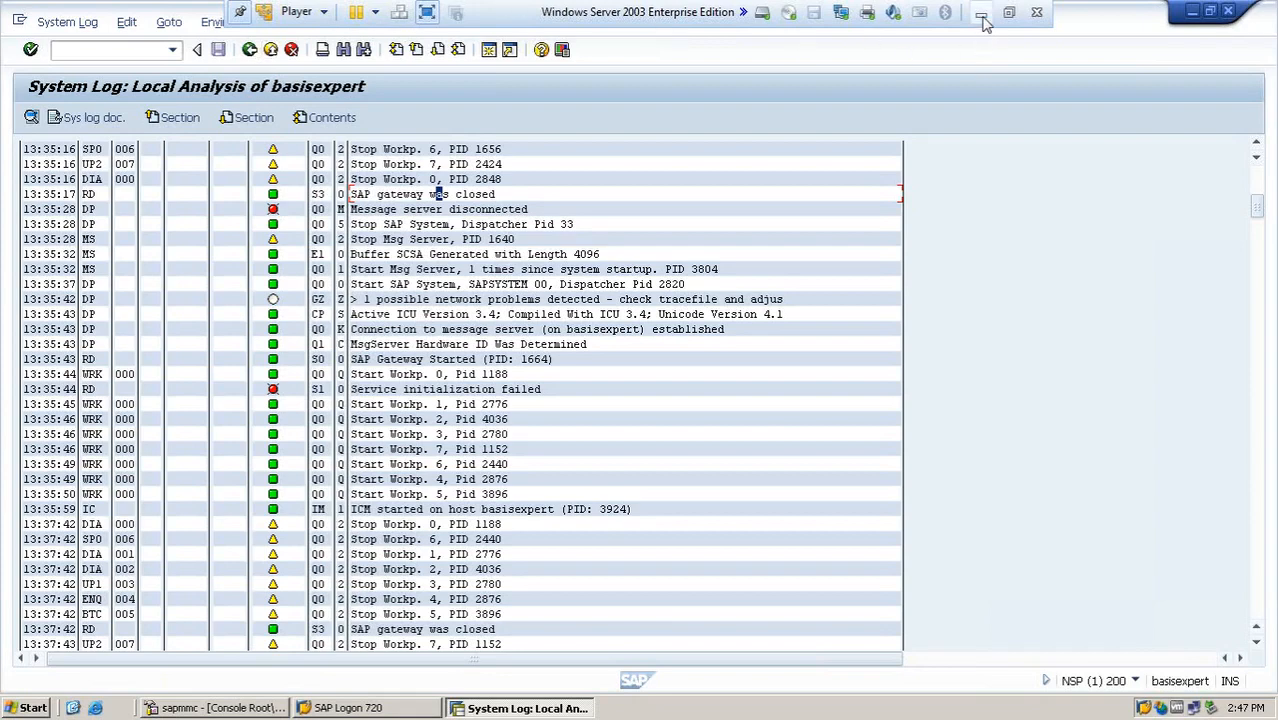
mouse_move(983, 13)
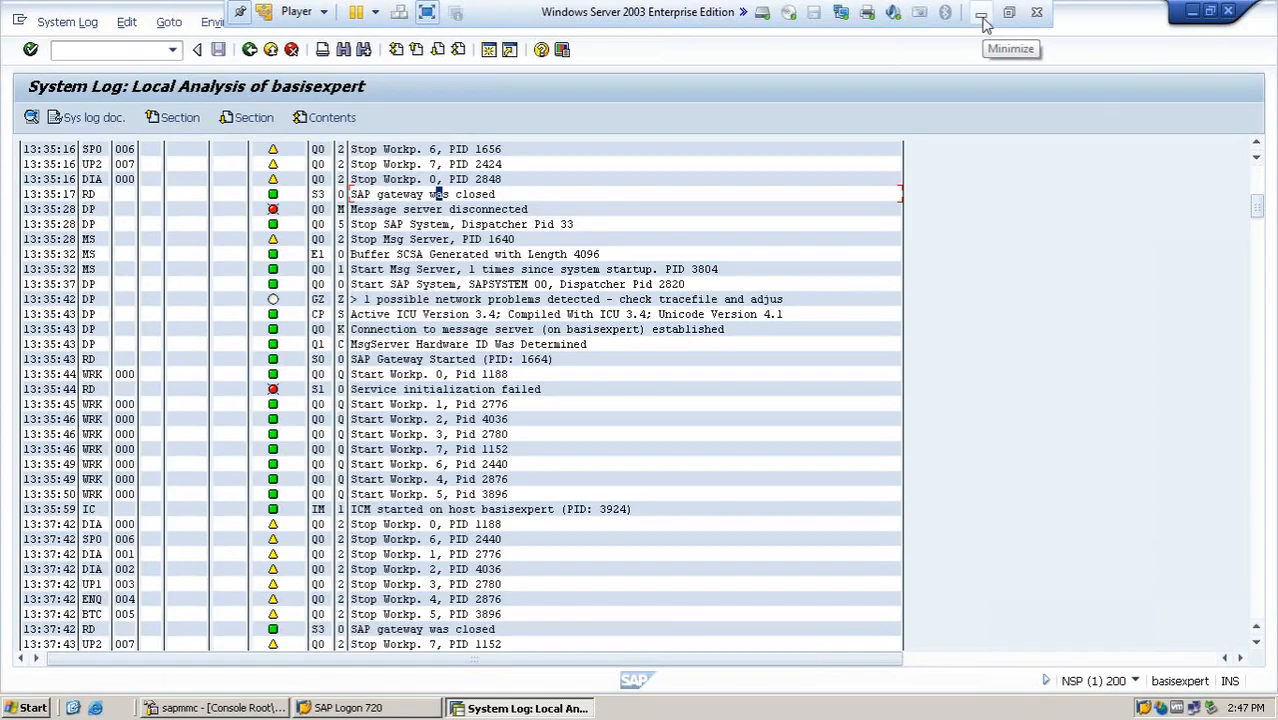